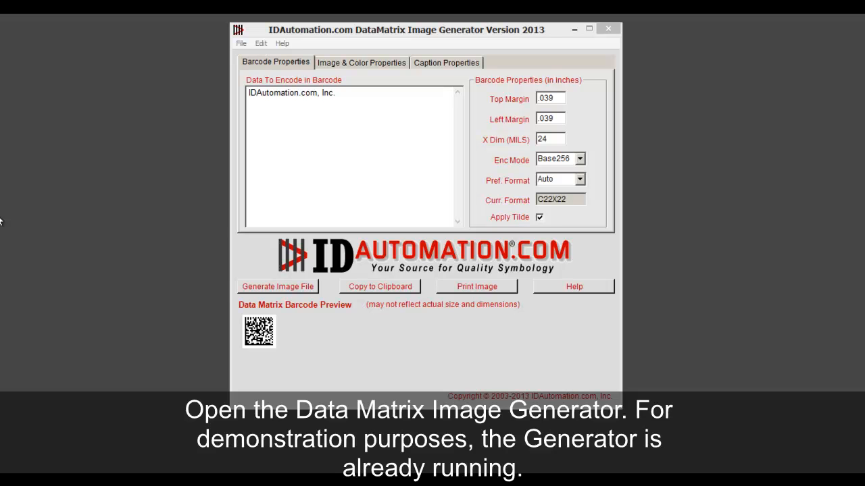
{"action": "mouse_move", "coordinate": [385, 124]}
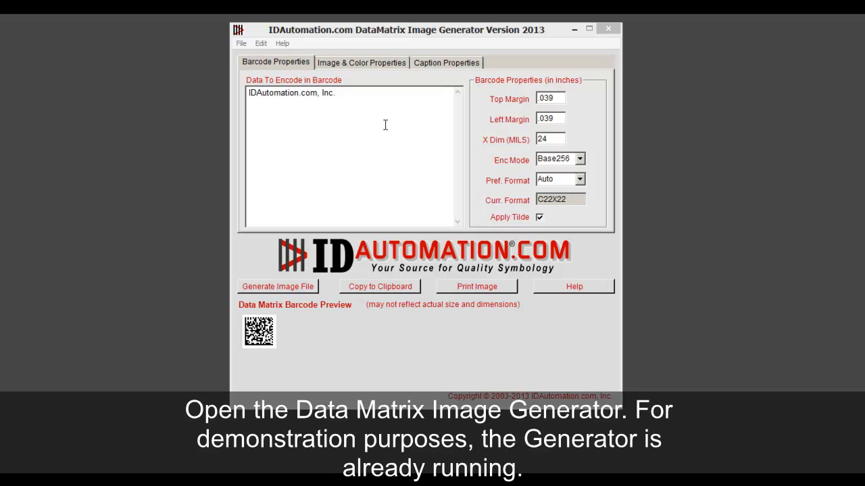
{"action": "mouse_move", "coordinate": [385, 124]}
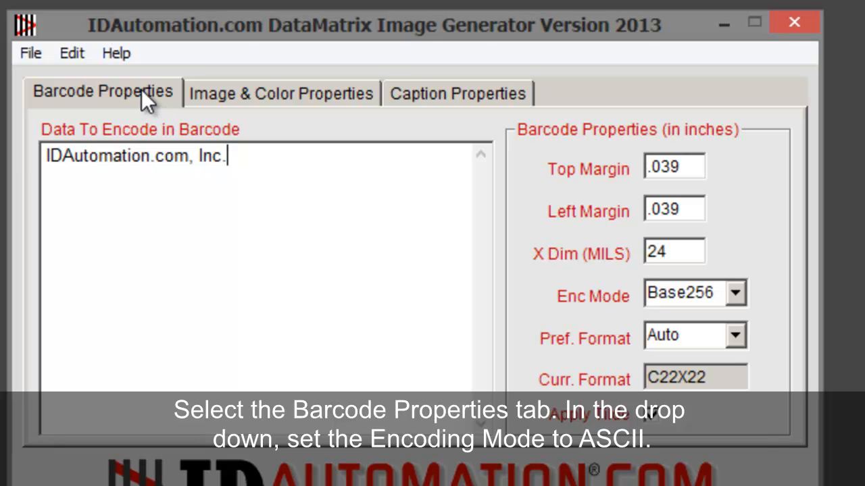
{"action": "mouse_move", "coordinate": [743, 311]}
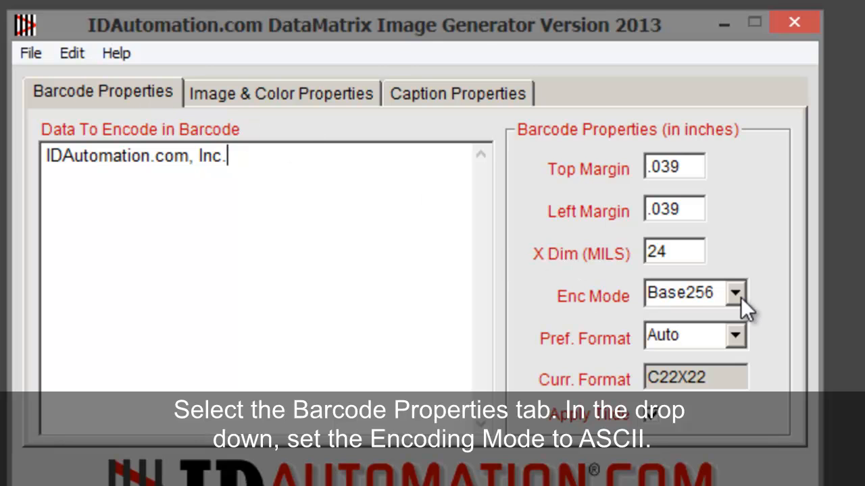
Switch the barcode's encoding mode from Base256 to ASCII.
{"action": "left_click", "coordinate": [734, 291]}
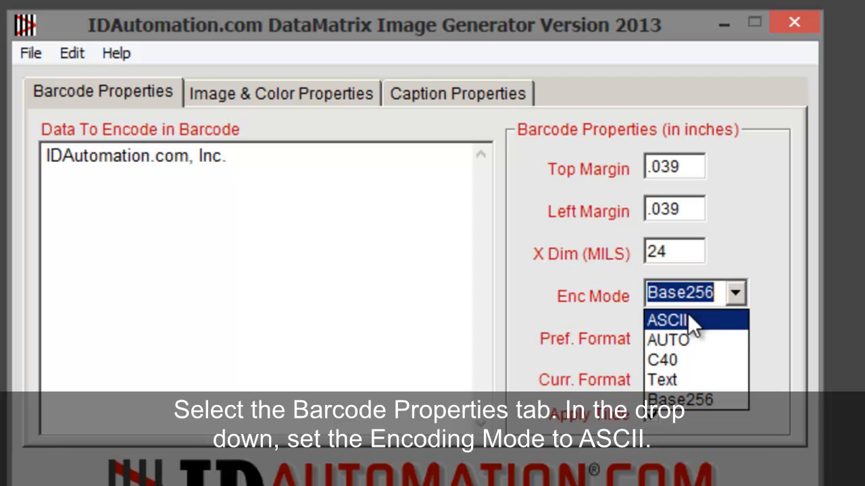
{"action": "left_click", "coordinate": [668, 321]}
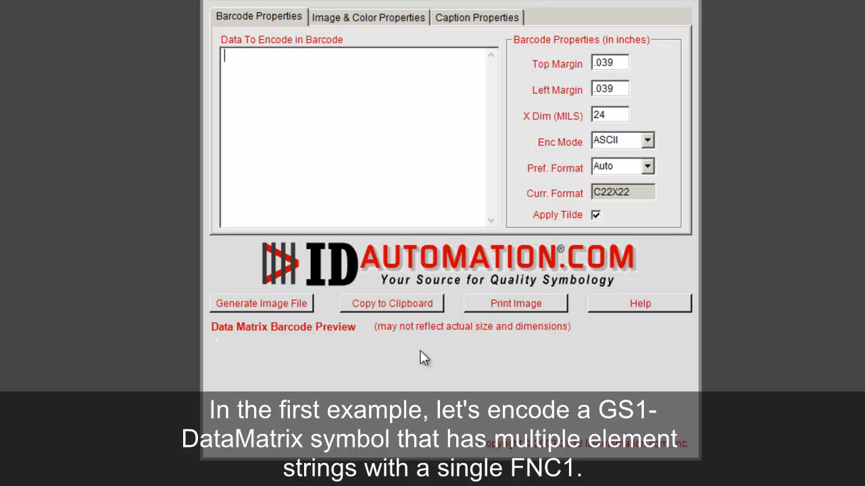
{"action": "type", "text": "(01"}
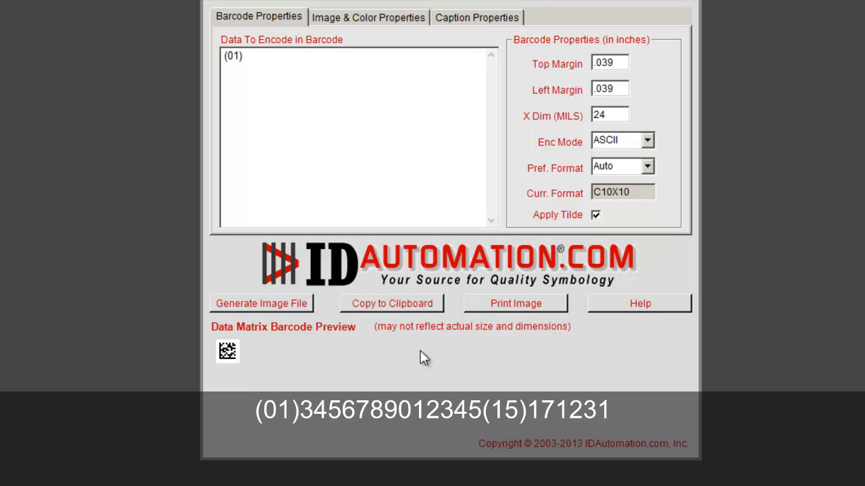
{"action": "type", "text": "3"}
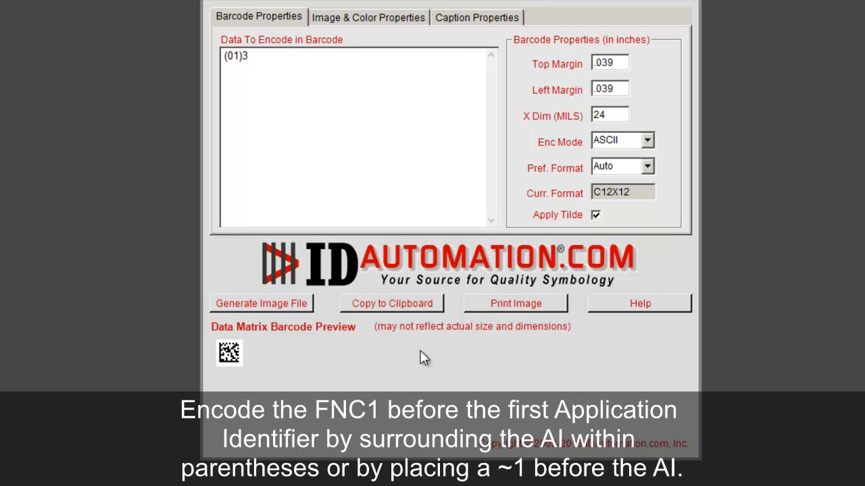
{"action": "type", "text": "45678"}
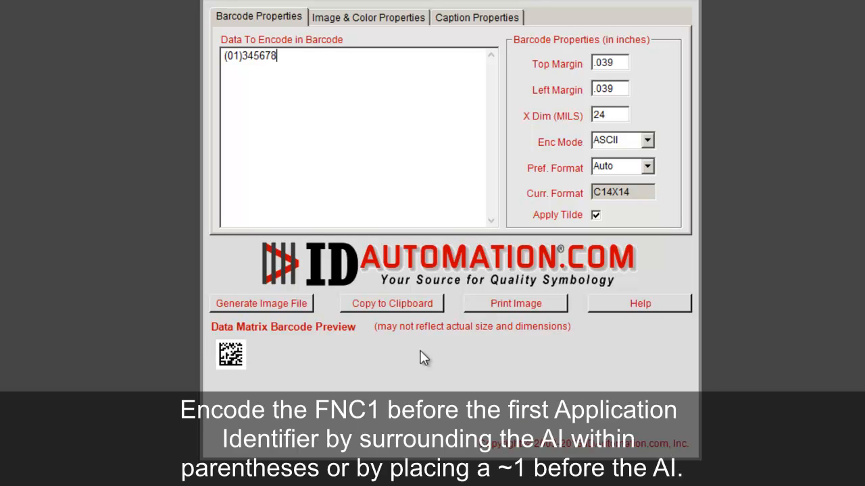
{"action": "type", "text": "9012"}
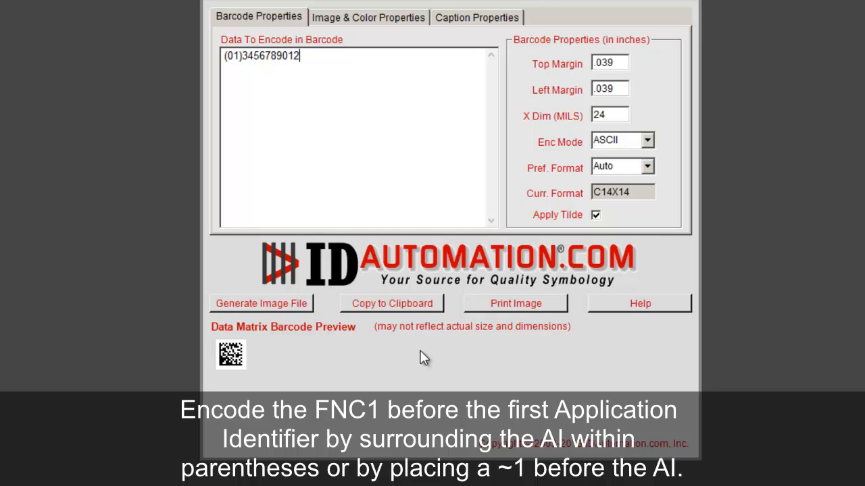
{"action": "type", "text": "34515"}
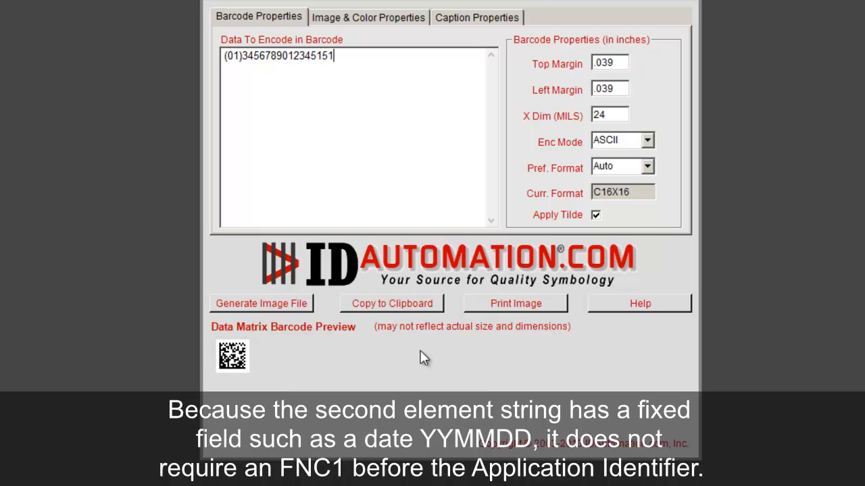
{"action": "type", "text": "171231"}
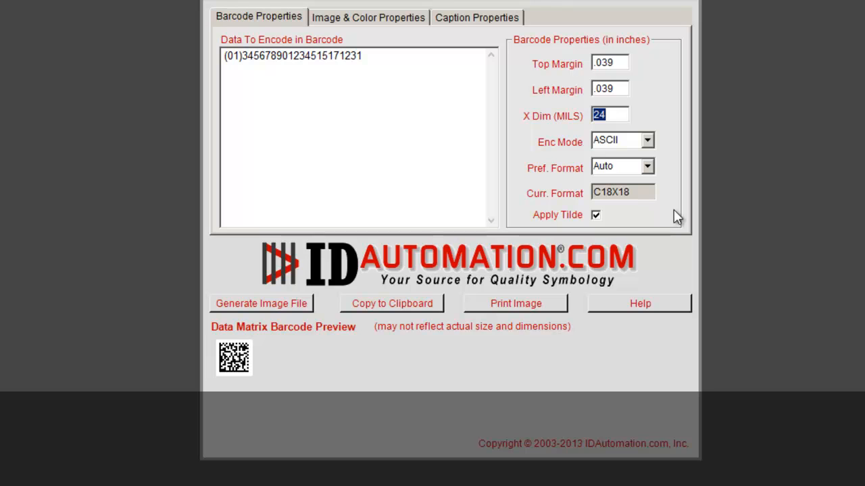
Set the X dimension to 36 mils so the preview symbol enlarges.
{"action": "type", "text": "36"}
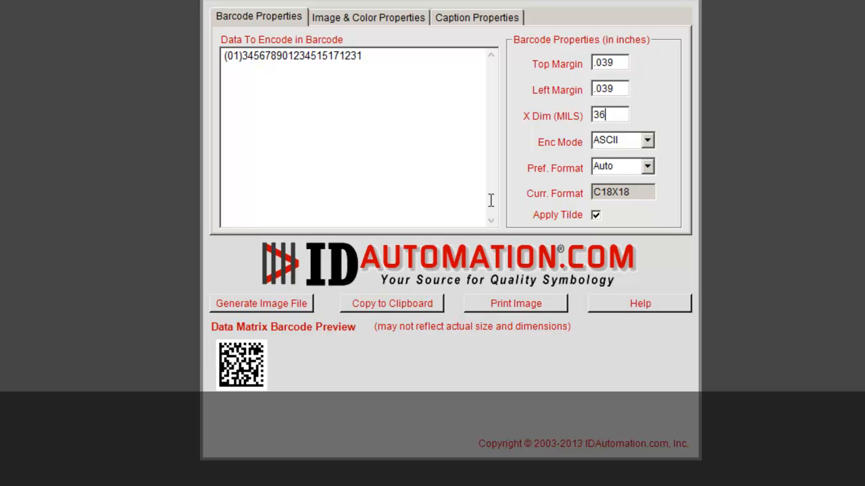
{"action": "mouse_move", "coordinate": [352, 206]}
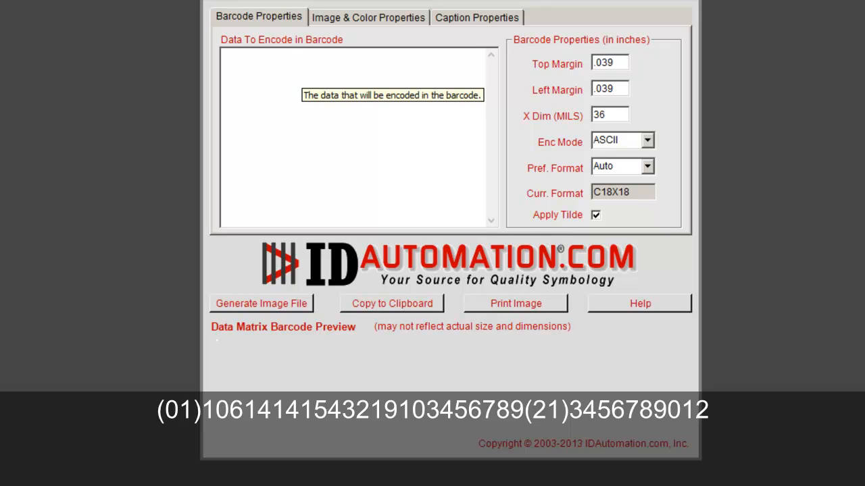
{"action": "mouse_move", "coordinate": [330, 167]}
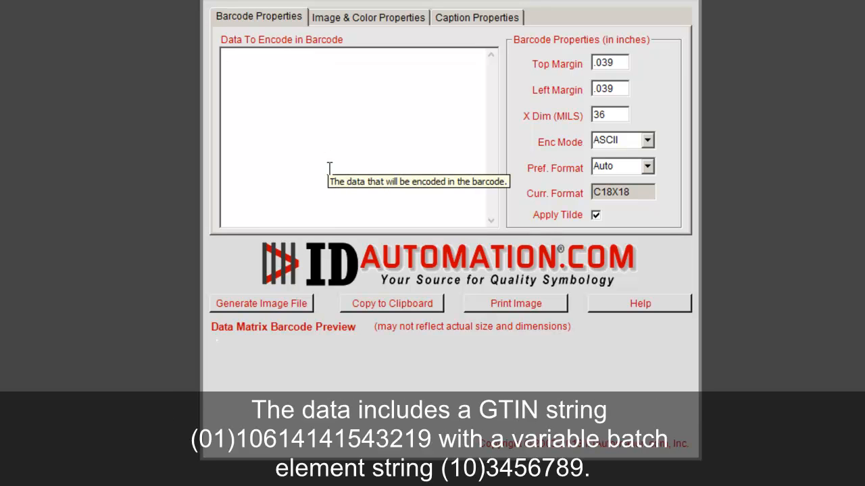
{"action": "type", "text": "("}
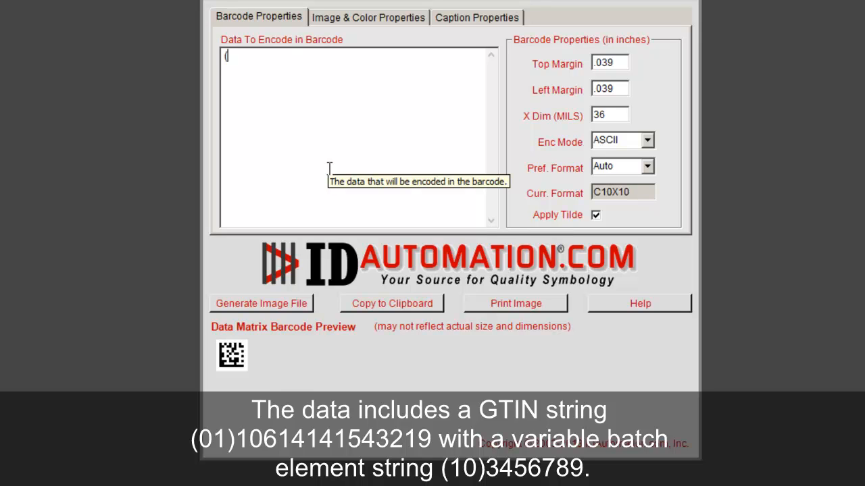
{"action": "type", "text": "(01"}
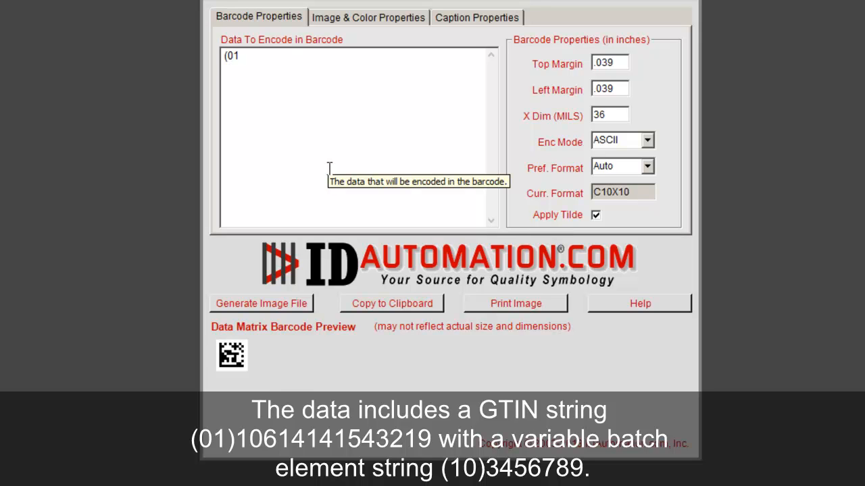
{"action": "type", "text": ")"}
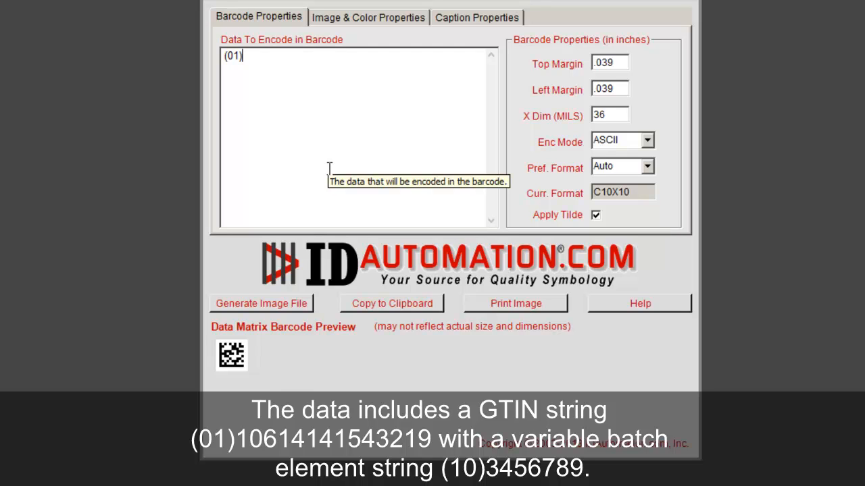
{"action": "type", "text": "106141415"}
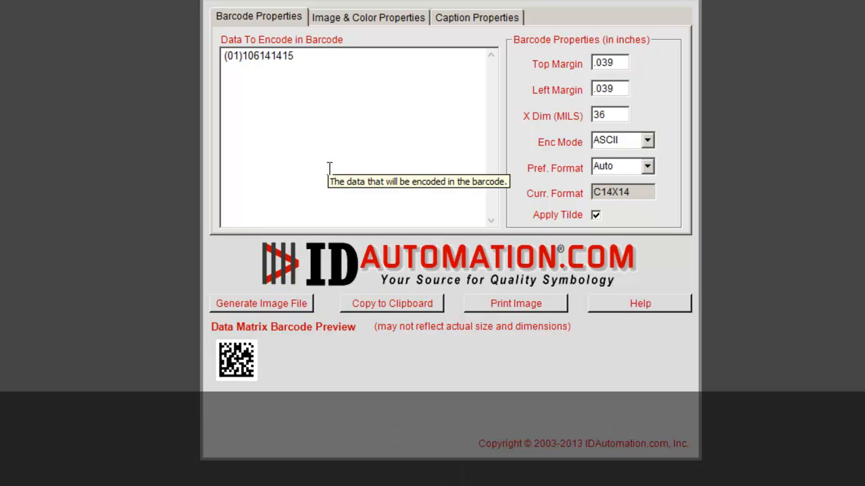
{"action": "type", "text": "4321910"}
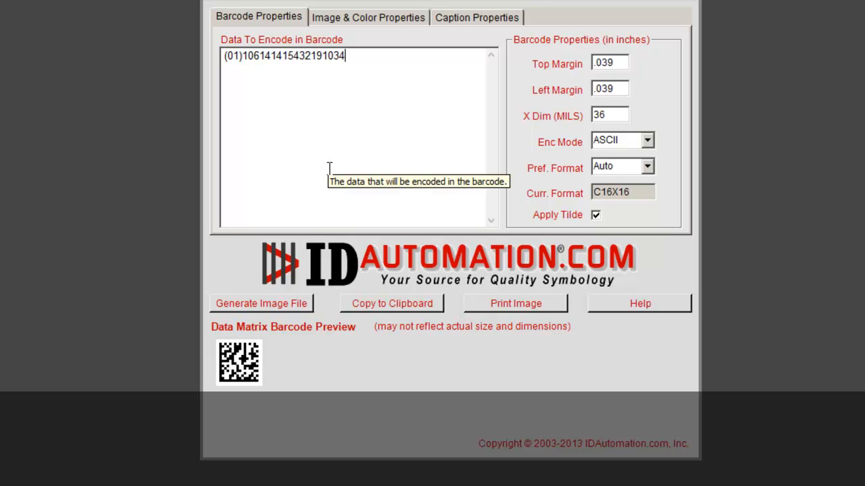
{"action": "type", "text": "3456789"}
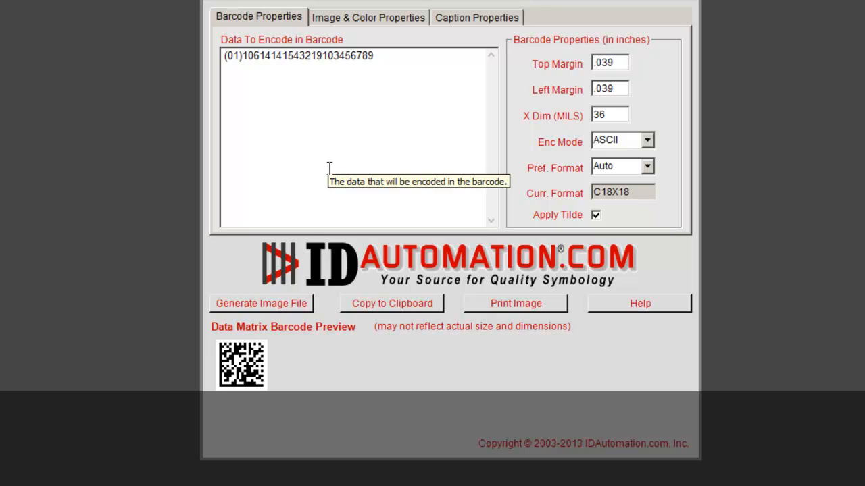
{"action": "type", "text": "("}
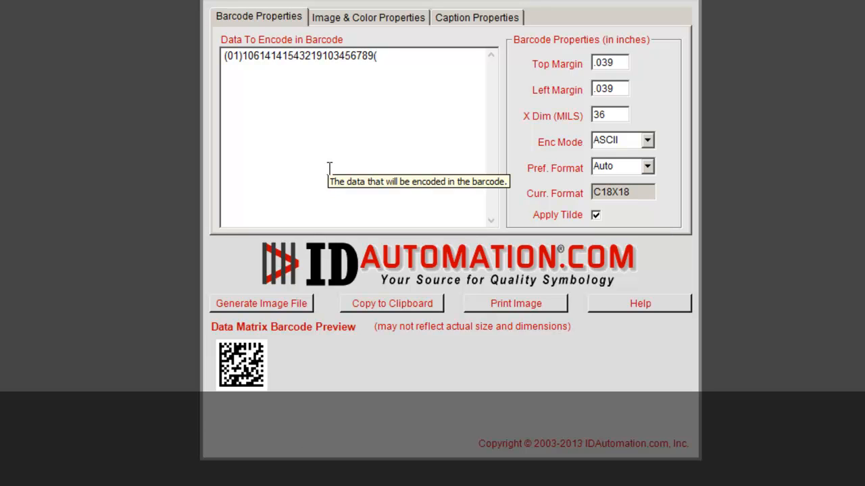
{"action": "type", "text": "21)"}
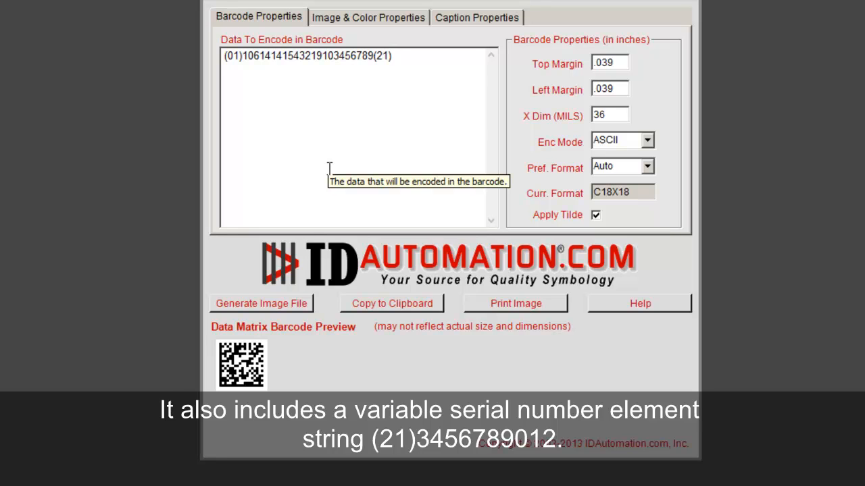
{"action": "type", "text": "3456789012"}
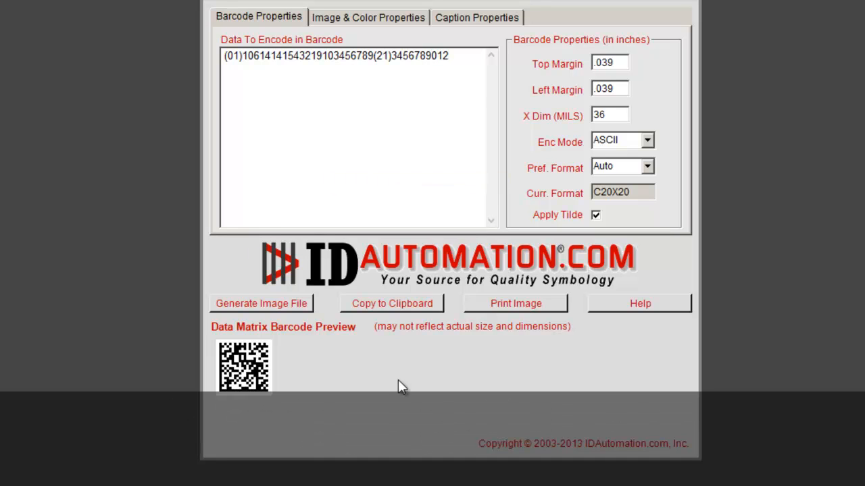
{"action": "mouse_move", "coordinate": [413, 397]}
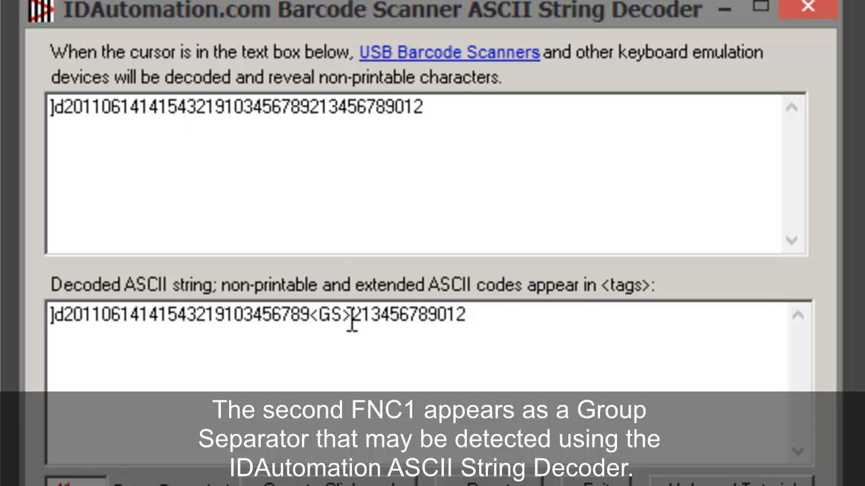
Highlight the <GS> group separator before the 21 serial element in the decoded scan.
{"action": "double_click", "coordinate": [330, 315]}
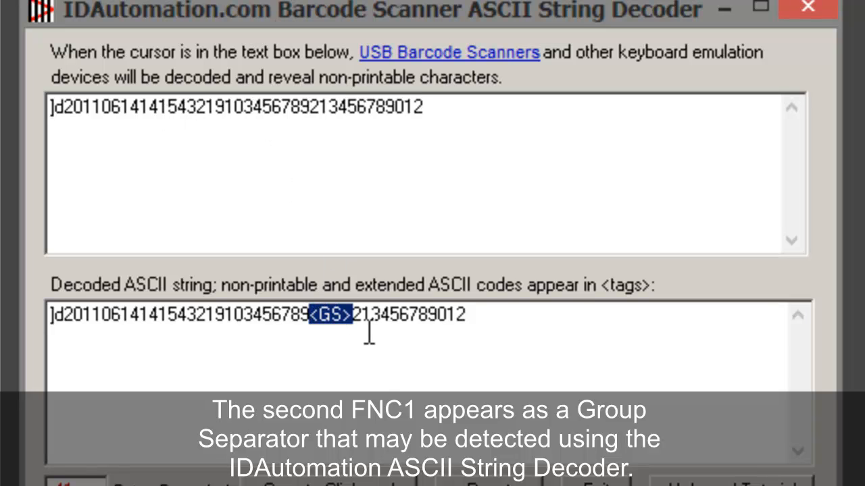